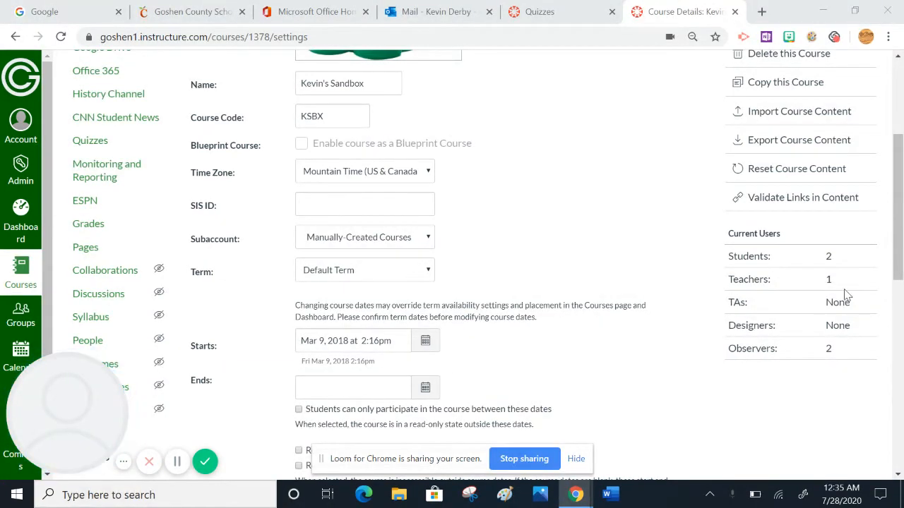
- Show the course's Feature Options list and scroll to the enabled New Quizzes toggle
{"action": "scroll", "scroll_direction": "down", "scroll_amount": 3}
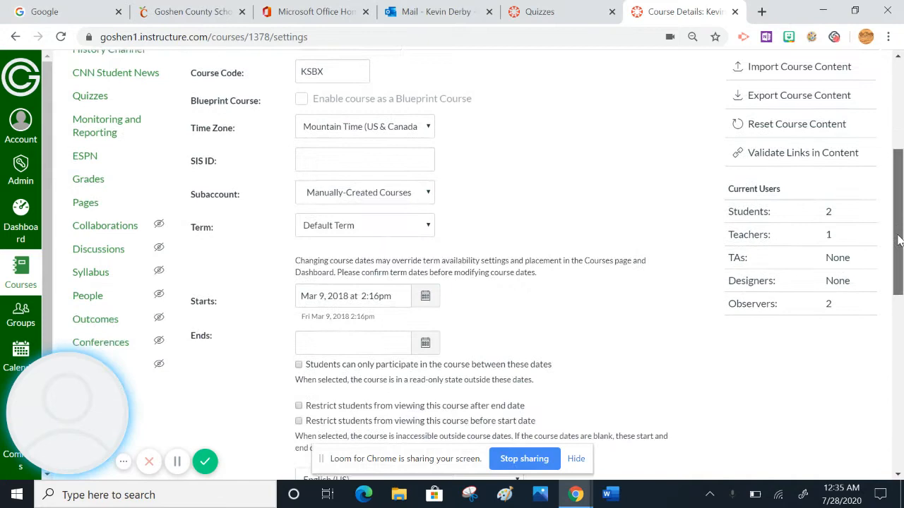
{"action": "scroll", "scroll_direction": "down", "scroll_amount": 3}
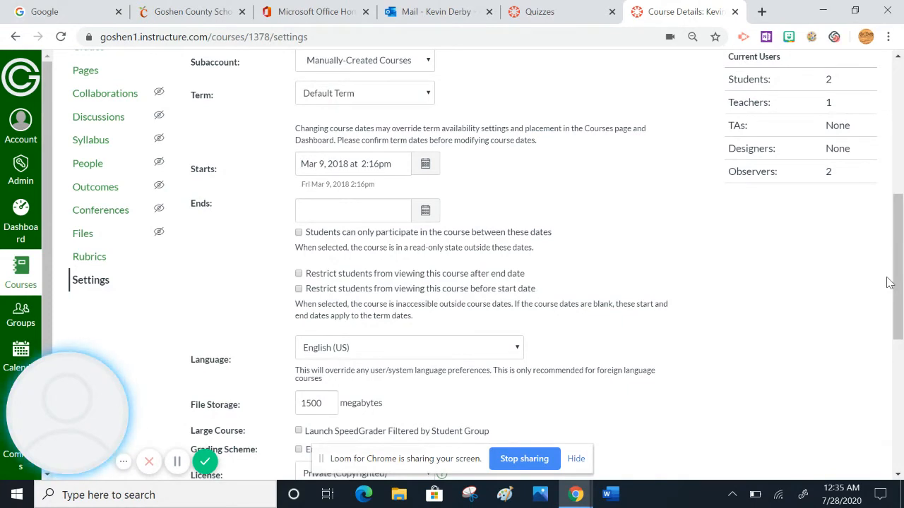
{"action": "mouse_move", "coordinate": [89, 257]}
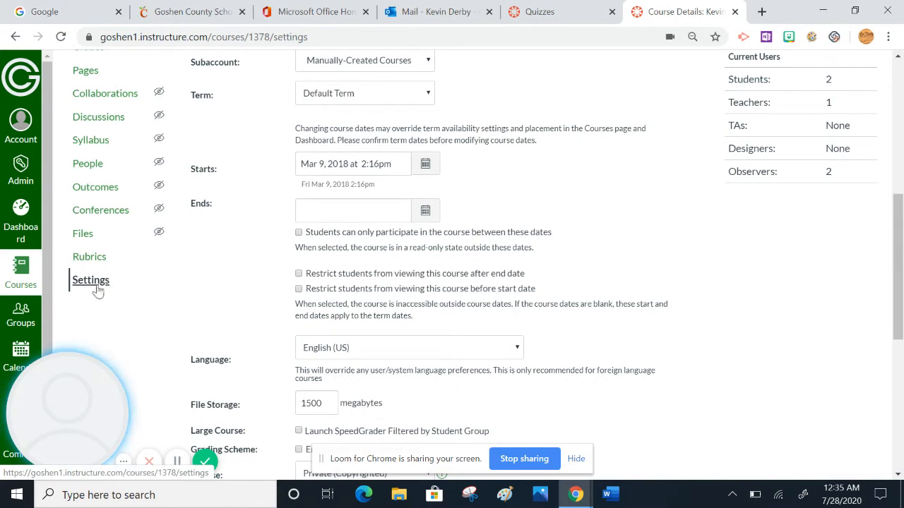
{"action": "mouse_move", "coordinate": [90, 280]}
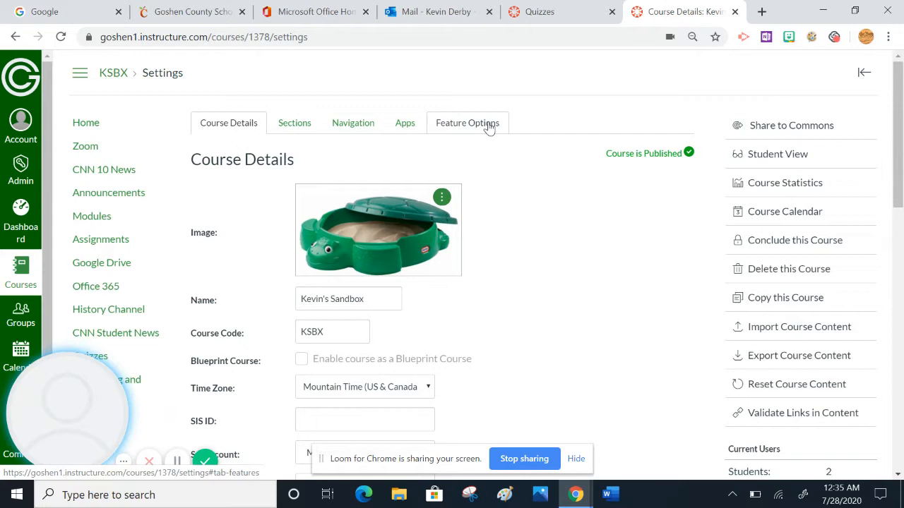
{"action": "left_click", "coordinate": [467, 123]}
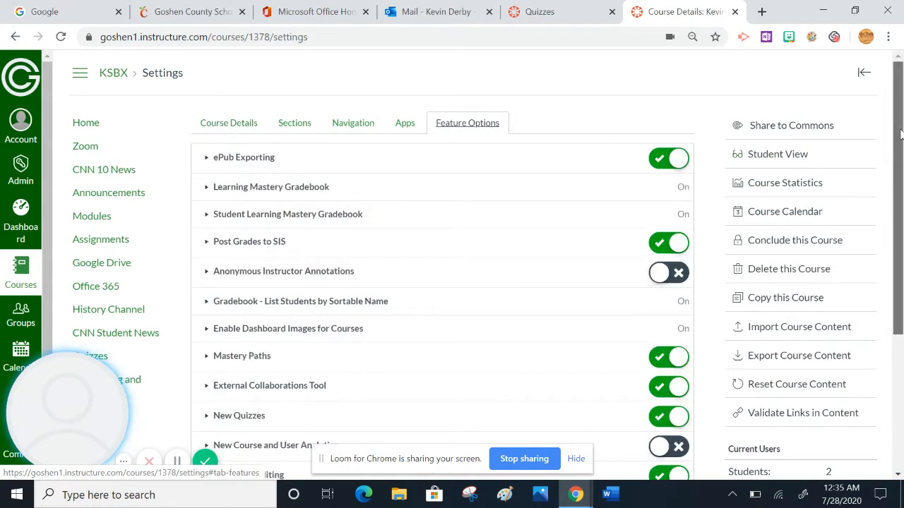
{"action": "scroll", "scroll_direction": "down", "scroll_amount": 3}
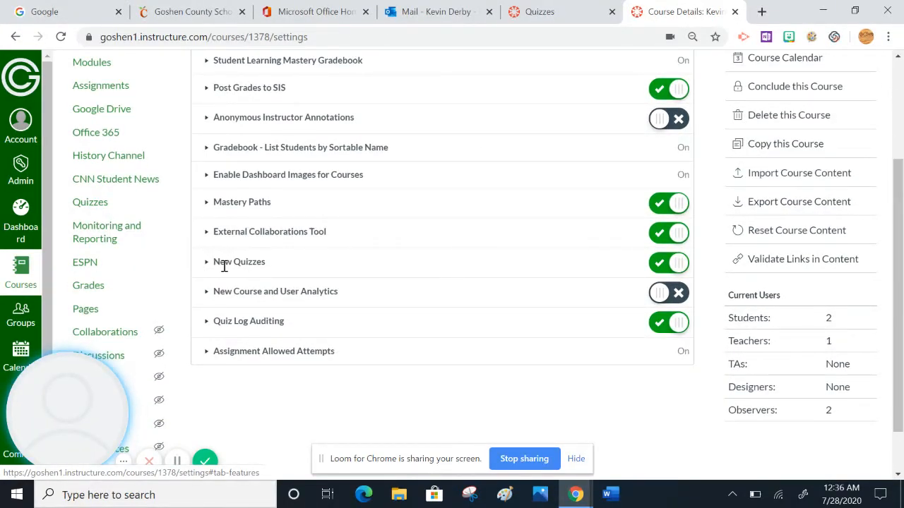
{"action": "mouse_move", "coordinate": [292, 270]}
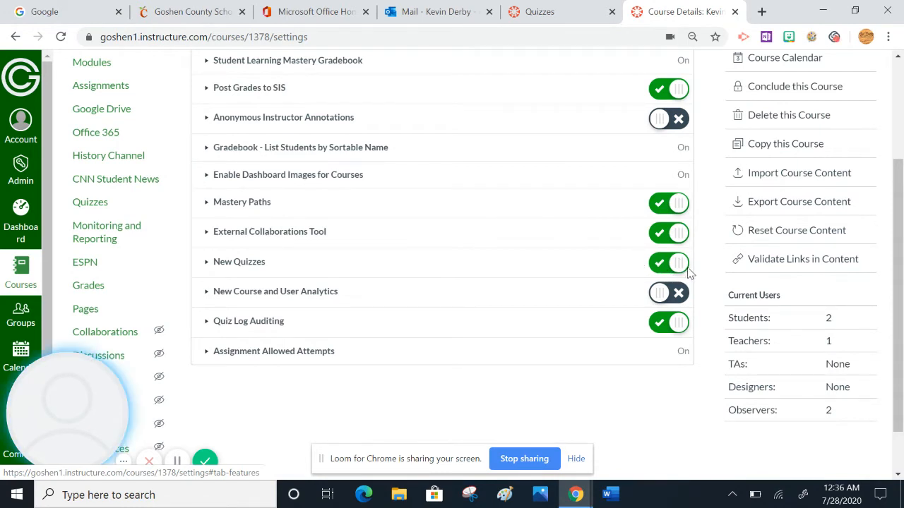
{"action": "mouse_move", "coordinate": [688, 272]}
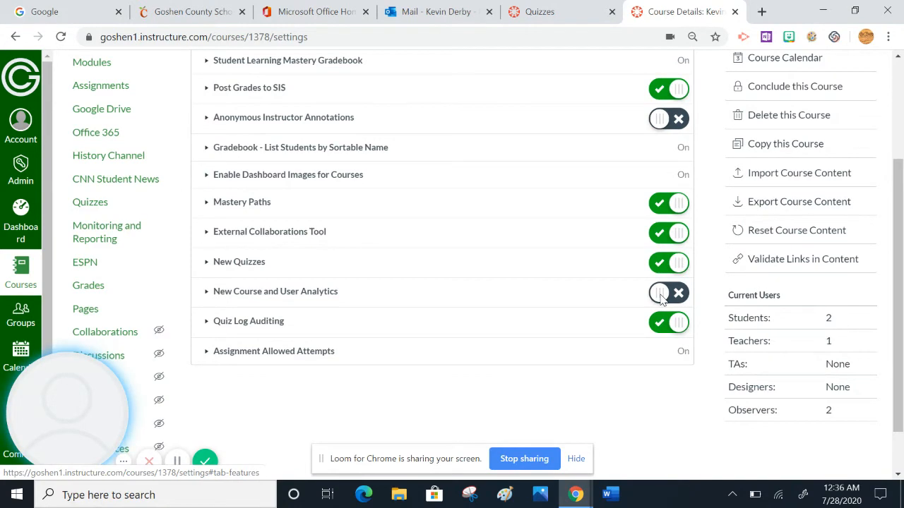
- Enable New Course and User Analytics in the course feature options
{"action": "left_click", "coordinate": [668, 293]}
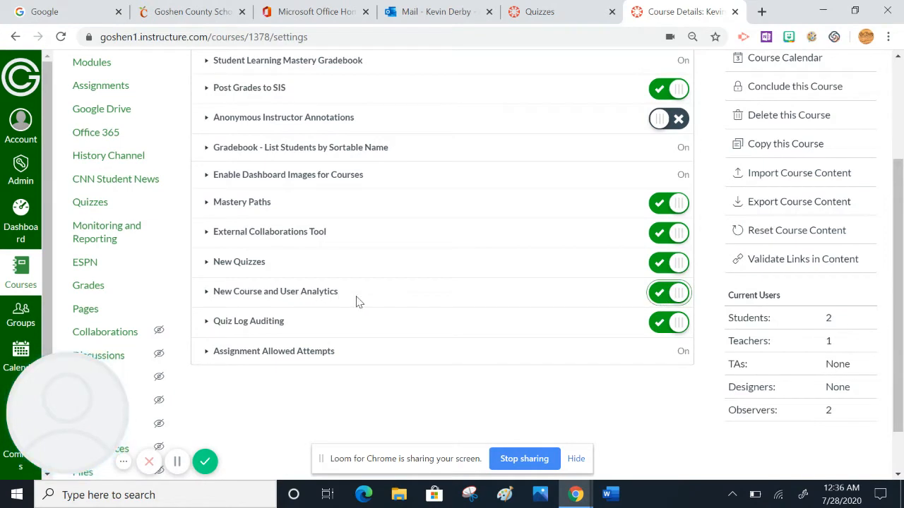
{"action": "mouse_move", "coordinate": [397, 299]}
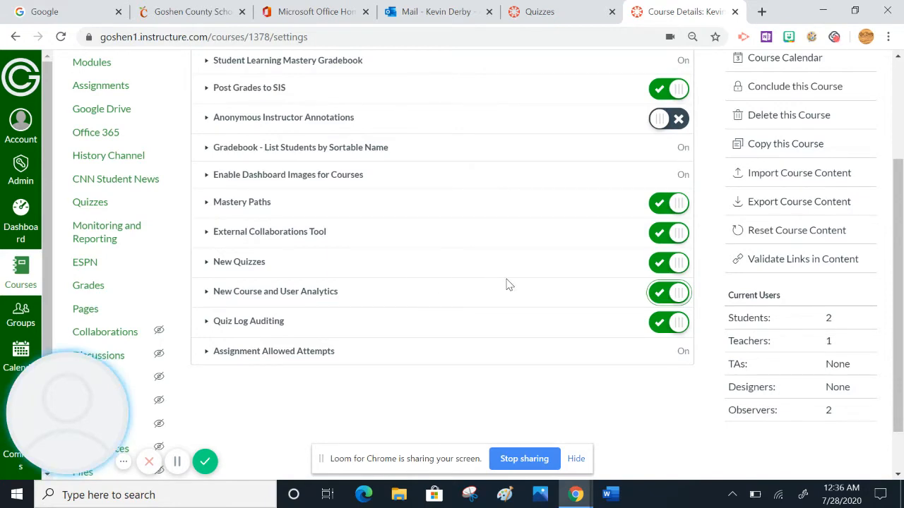
{"action": "mouse_move", "coordinate": [305, 269]}
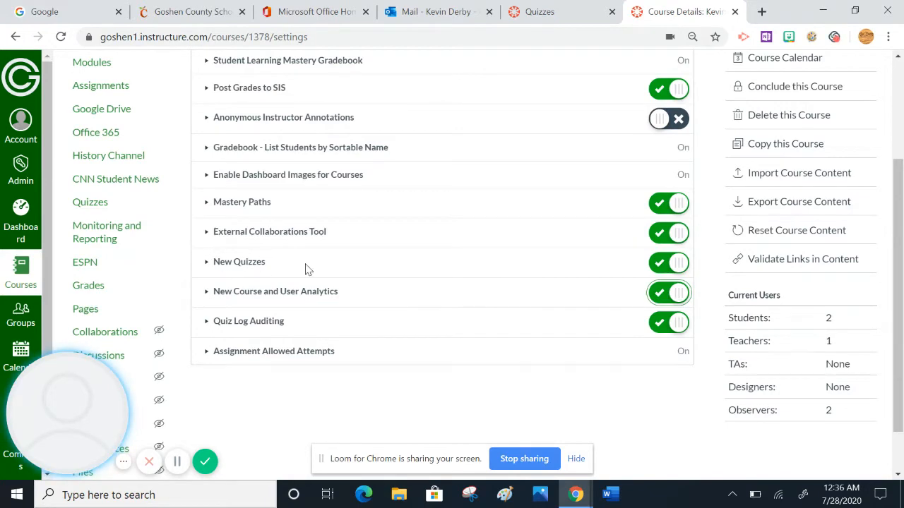
{"action": "mouse_move", "coordinate": [427, 323]}
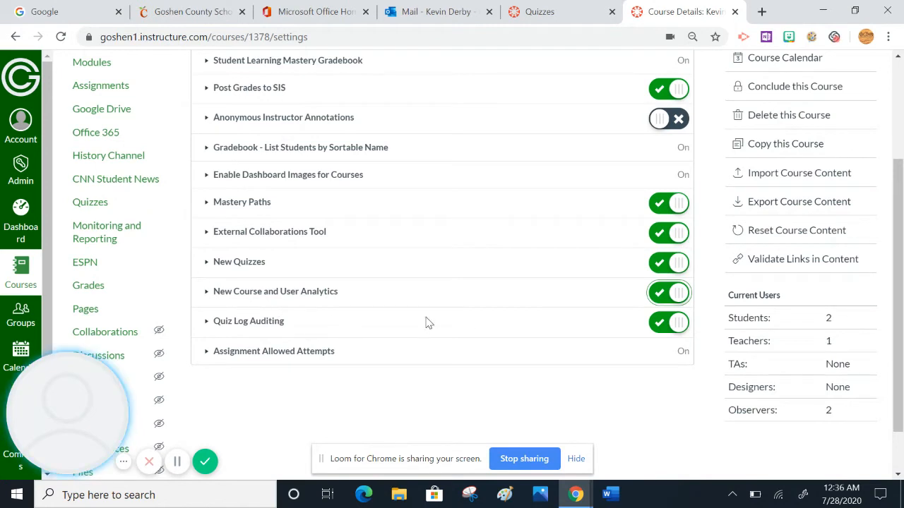
{"action": "mouse_move", "coordinate": [624, 336]}
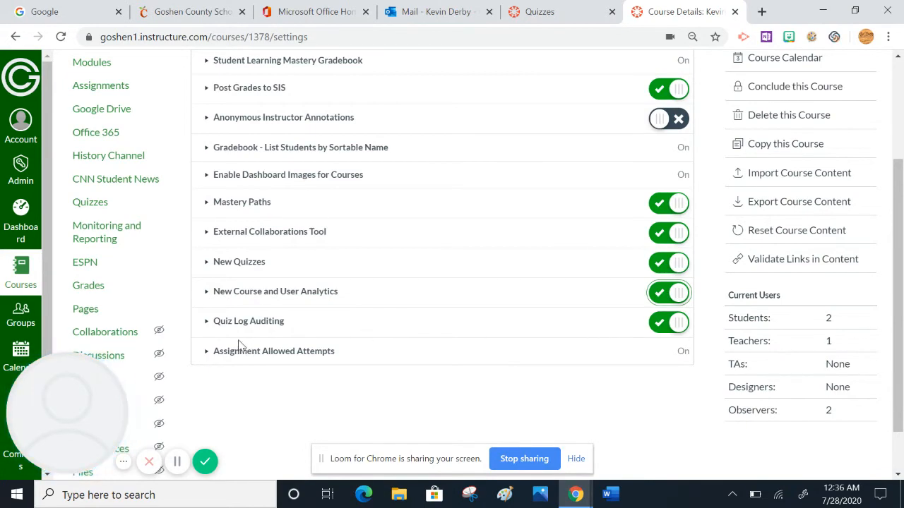
{"action": "mouse_move", "coordinate": [268, 331]}
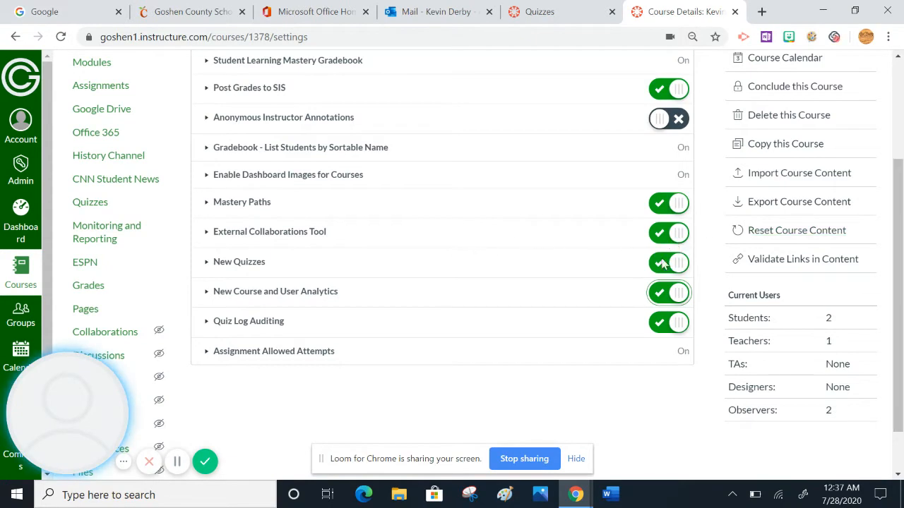
{"action": "scroll", "scroll_direction": "down", "scroll_amount": 3}
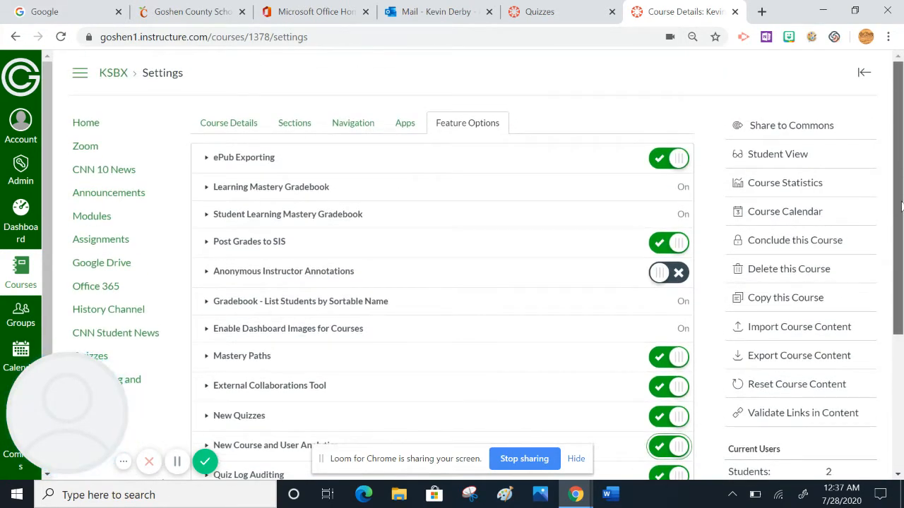
{"action": "scroll", "scroll_direction": "down", "scroll_amount": 3}
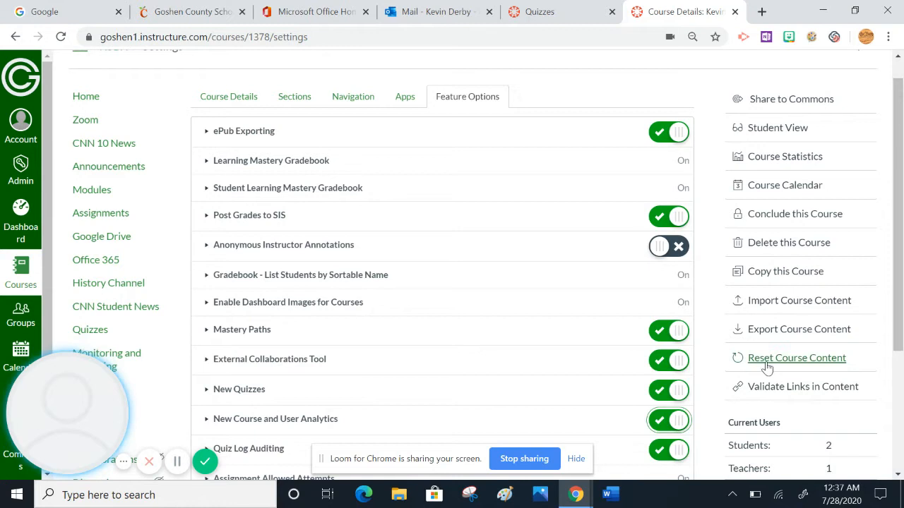
{"action": "mouse_move", "coordinate": [89, 330]}
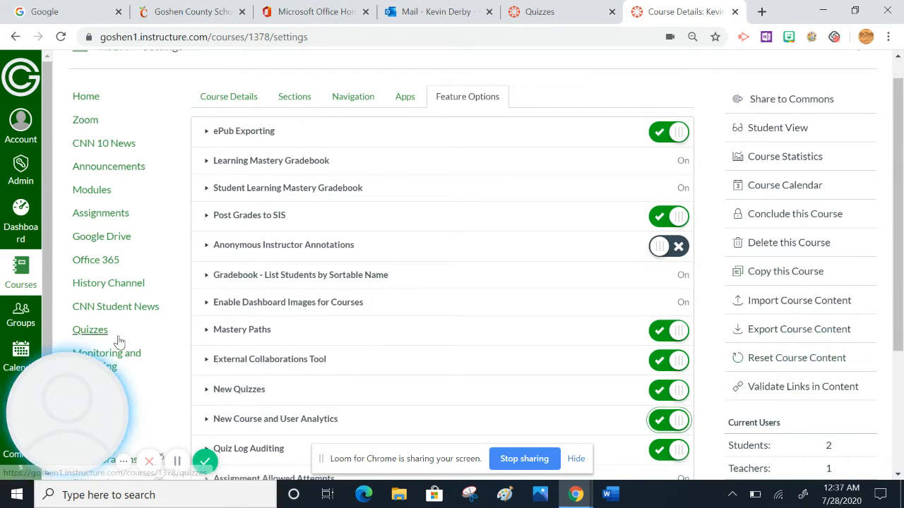
- Open the KSBX course's Quizzes list from the course navigation menu
{"action": "left_click", "coordinate": [90, 330]}
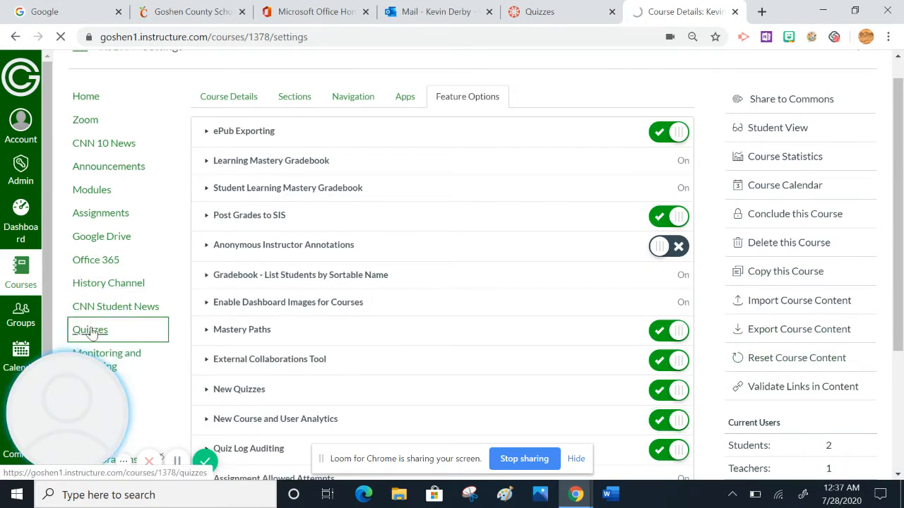
{"action": "left_click", "coordinate": [90, 330]}
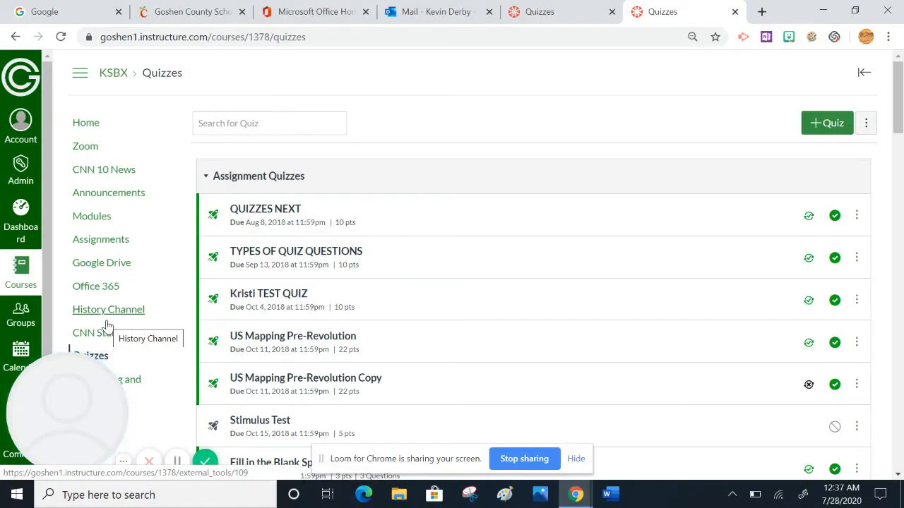
{"action": "mouse_move", "coordinate": [215, 215]}
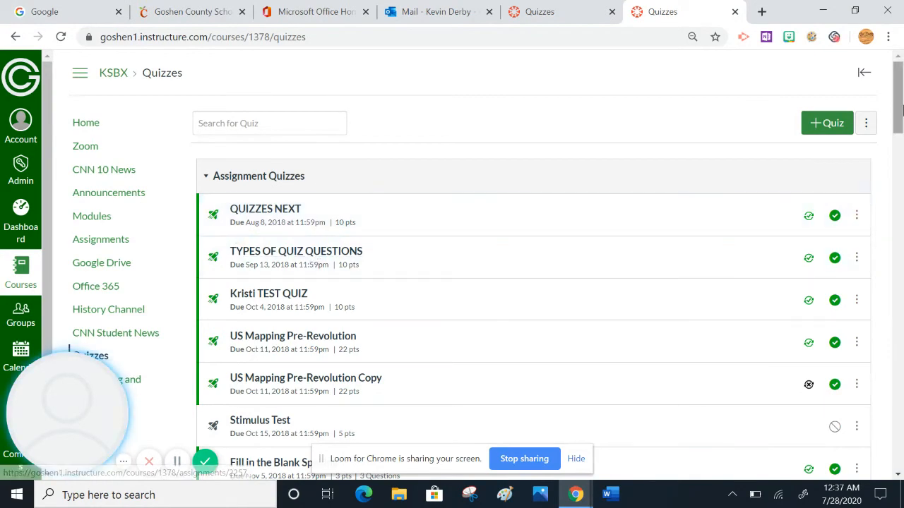
{"action": "scroll", "scroll_direction": "down", "scroll_amount": 3}
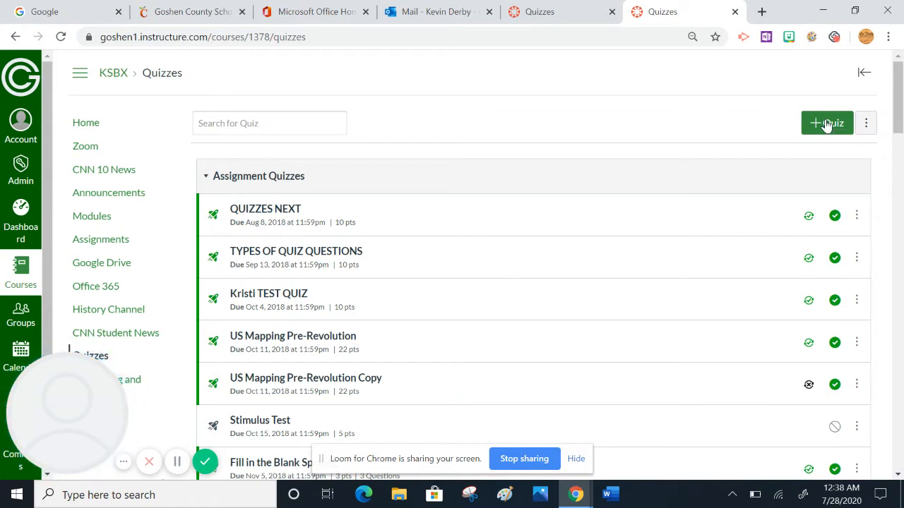
- Start a new quiz and submit New Quizzes as the quiz engine
{"action": "left_click", "coordinate": [826, 123]}
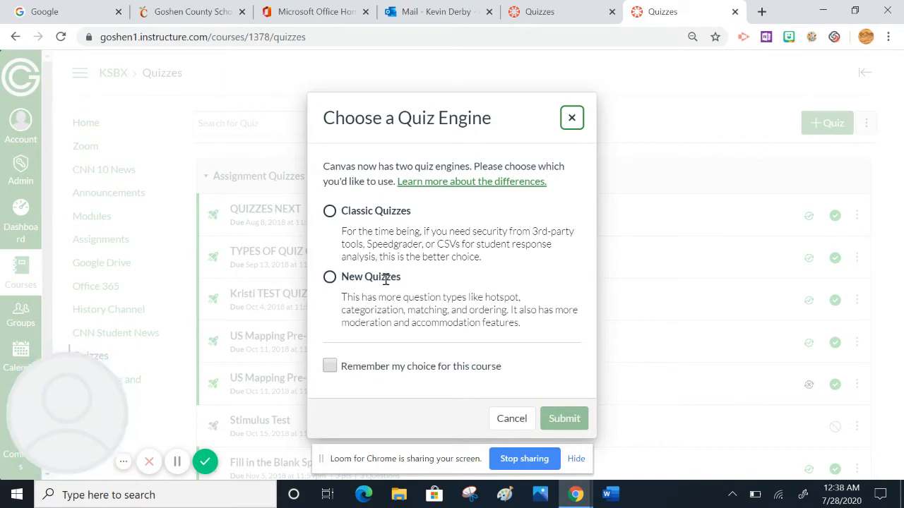
{"action": "mouse_move", "coordinate": [414, 370]}
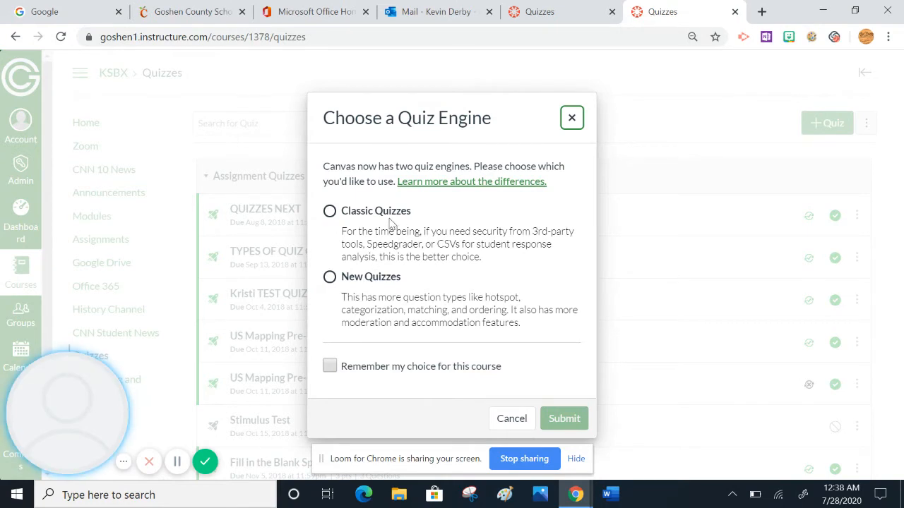
{"action": "mouse_move", "coordinate": [485, 337]}
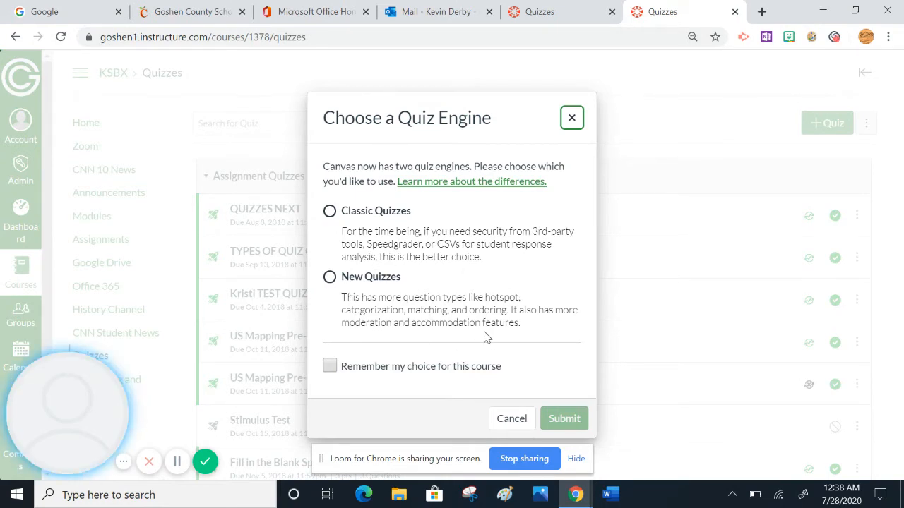
{"action": "mouse_move", "coordinate": [396, 319]}
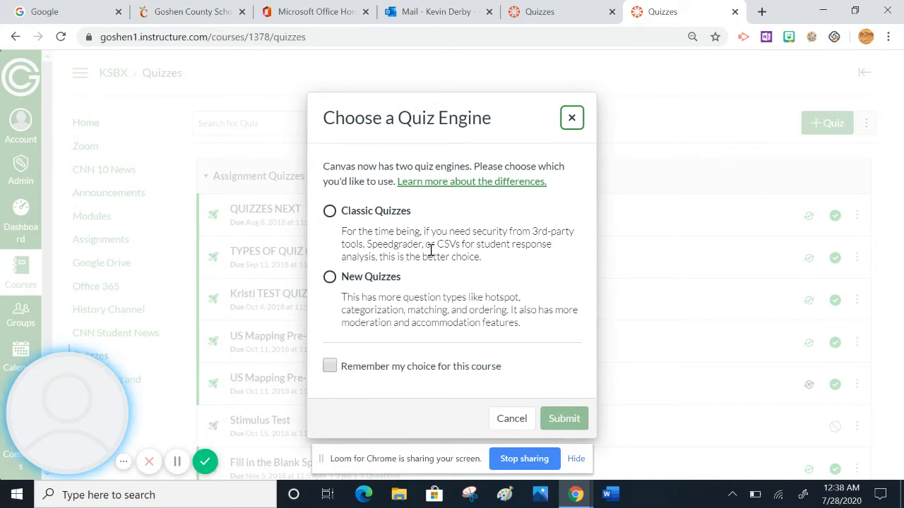
{"action": "mouse_move", "coordinate": [446, 238]}
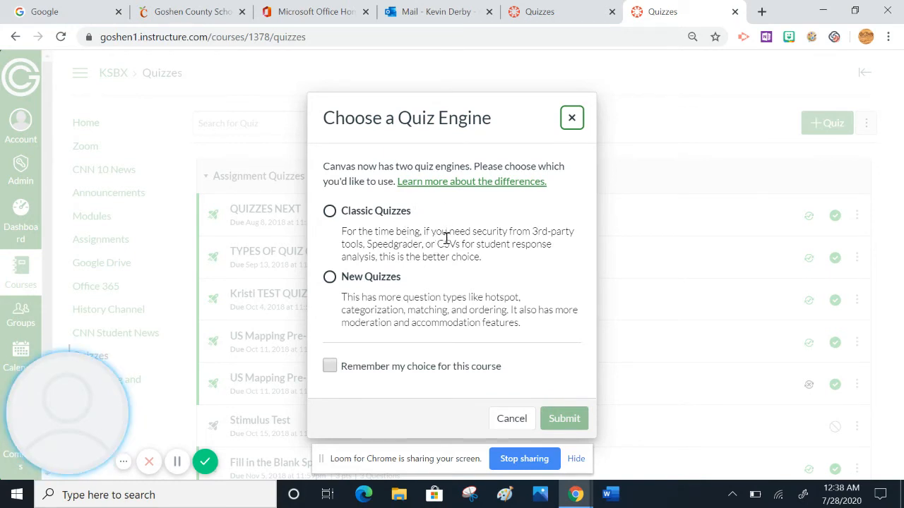
{"action": "mouse_move", "coordinate": [360, 239]}
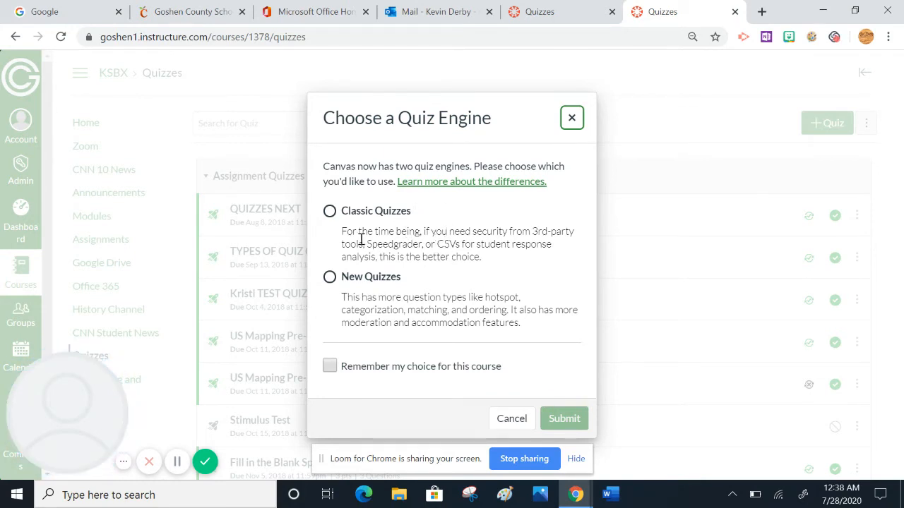
{"action": "left_click", "coordinate": [329, 277]}
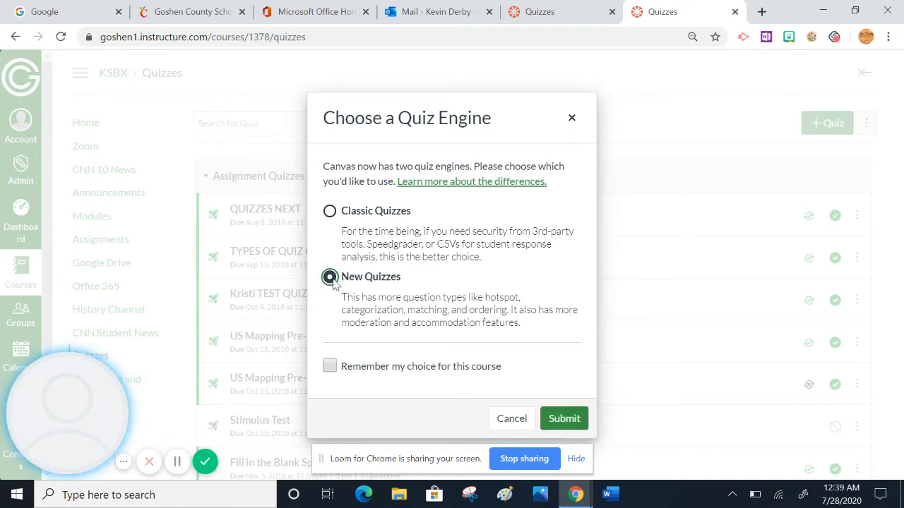
{"action": "left_click", "coordinate": [565, 418]}
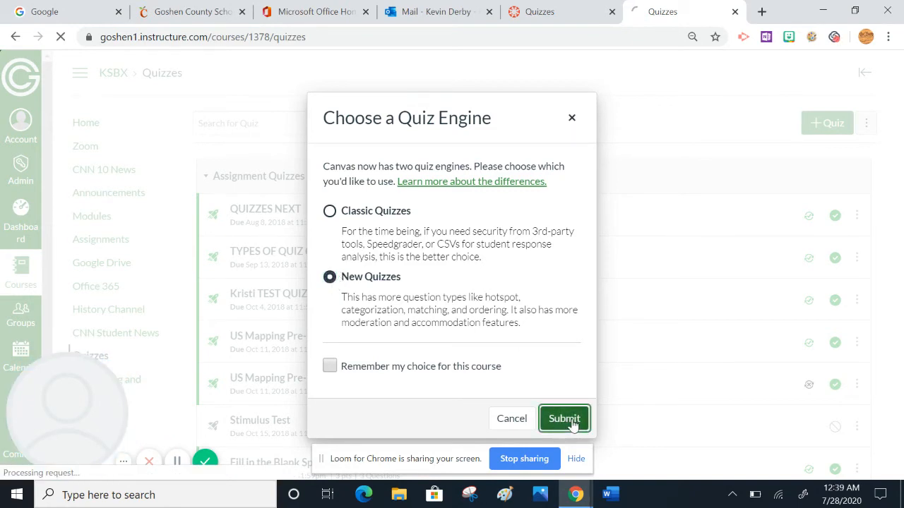
{"action": "left_click", "coordinate": [563, 418]}
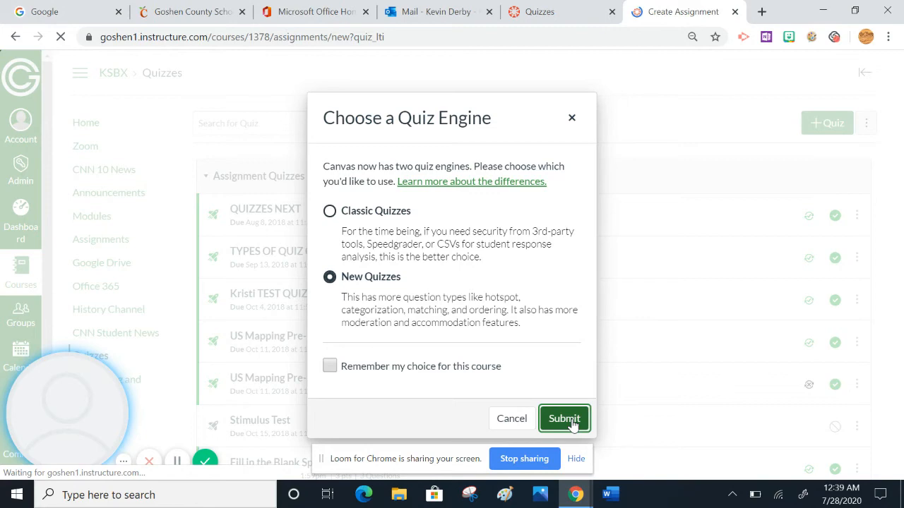
- Change the quiz's Allowed Attempts from Unlimited to Limited, keeping 1 attempt
{"action": "left_click", "coordinate": [563, 418]}
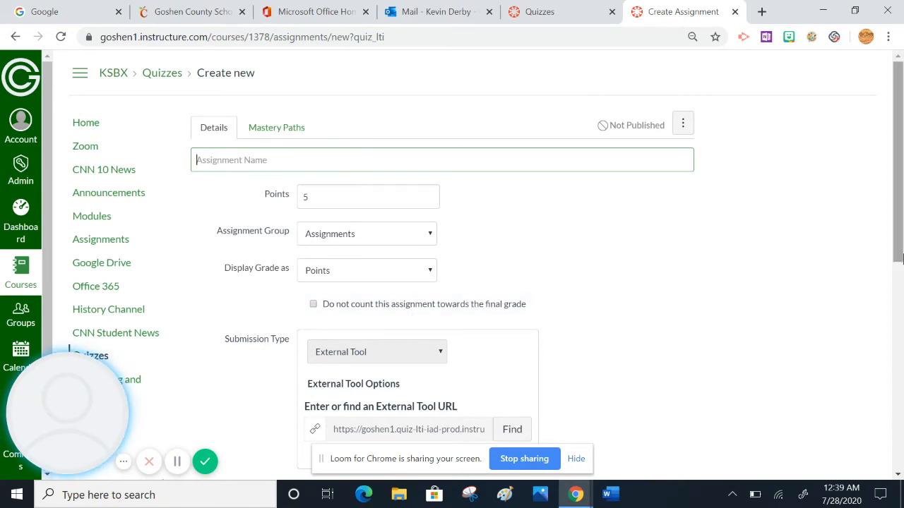
{"action": "scroll", "scroll_direction": "down", "scroll_amount": 3}
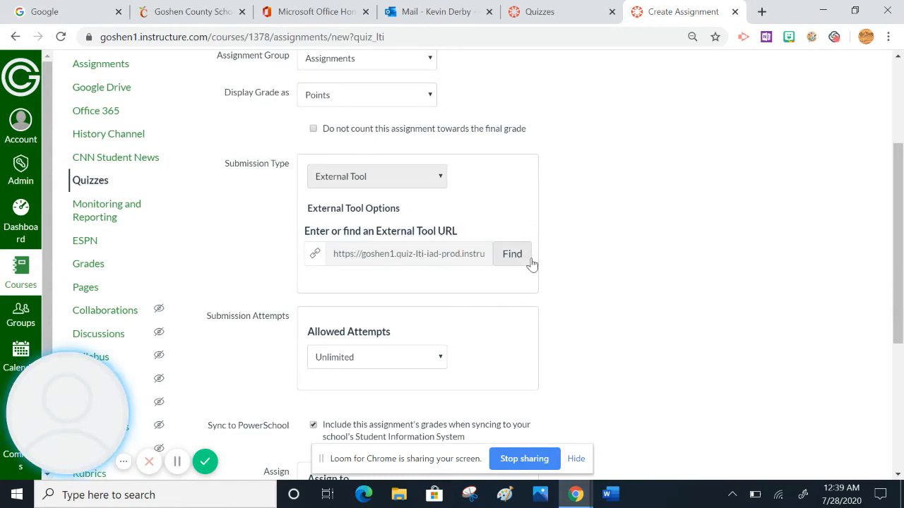
{"action": "scroll", "scroll_direction": "down", "scroll_amount": 3}
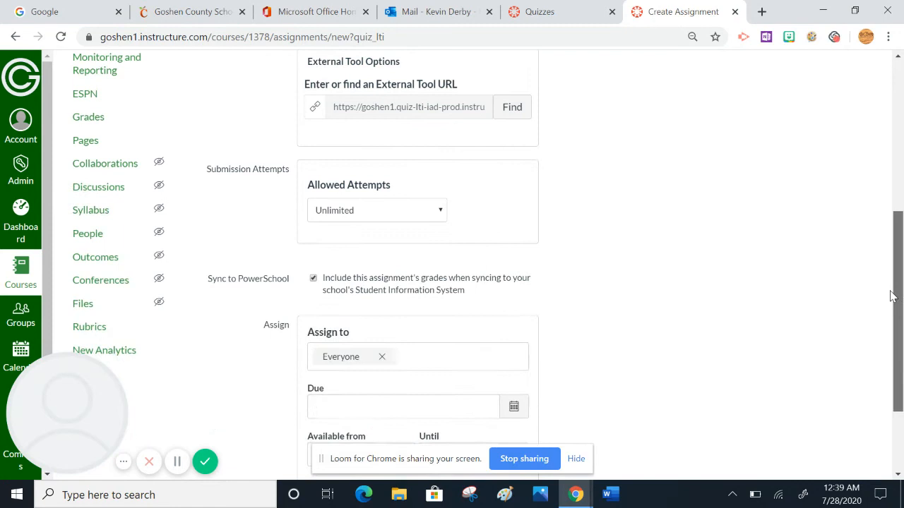
{"action": "scroll", "scroll_direction": "down", "scroll_amount": 3}
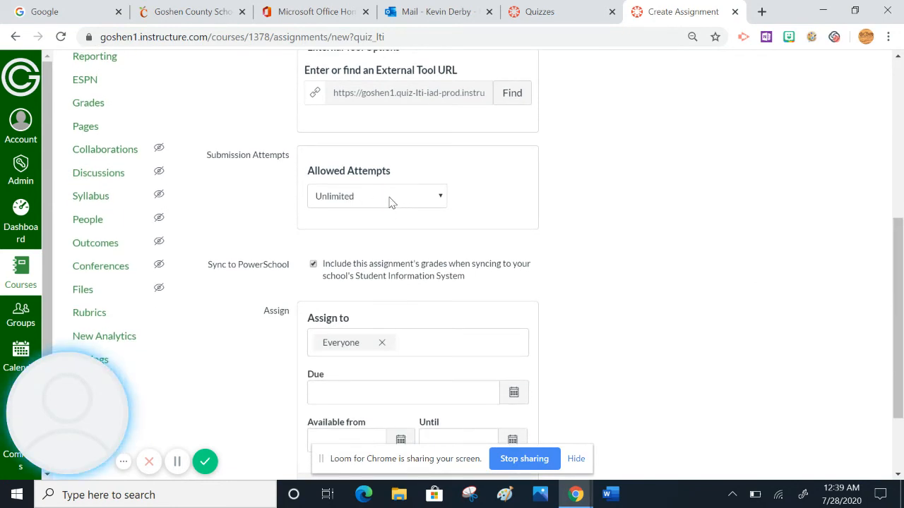
{"action": "left_click", "coordinate": [376, 196]}
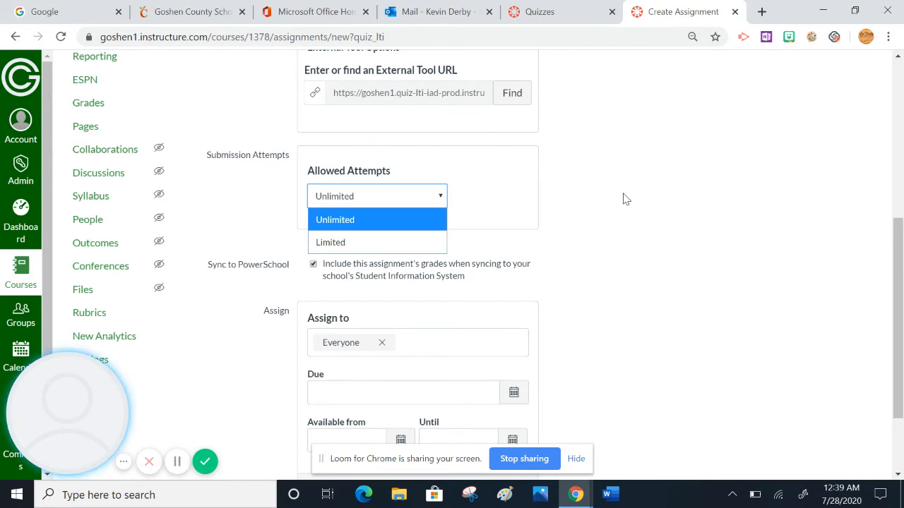
{"action": "left_click", "coordinate": [329, 242]}
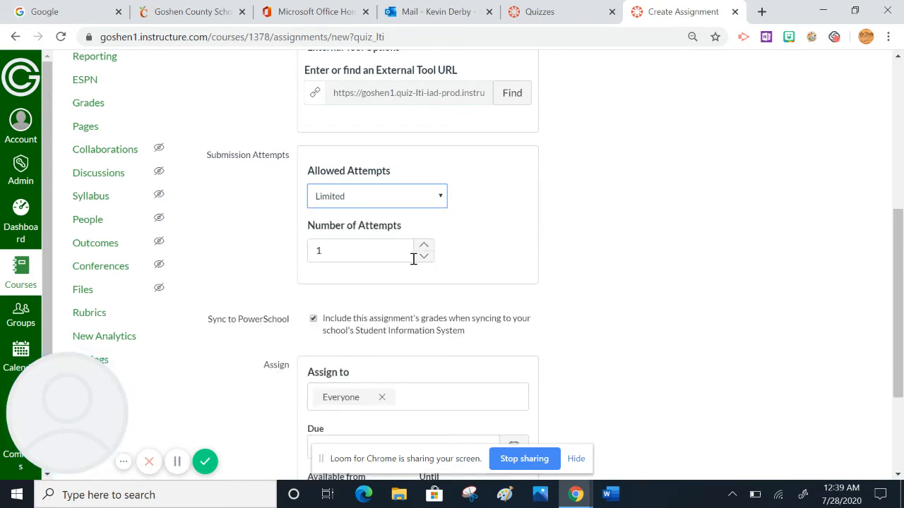
{"action": "mouse_move", "coordinate": [759, 243]}
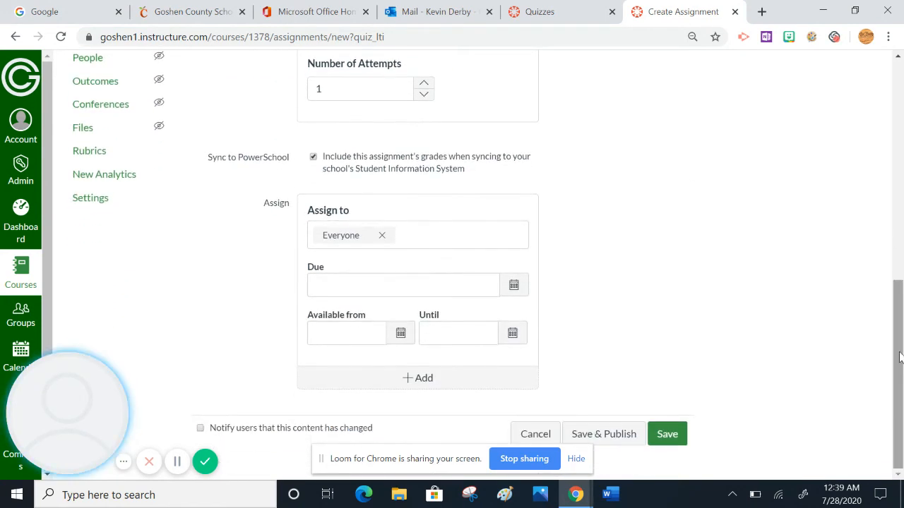
{"action": "mouse_move", "coordinate": [526, 322]}
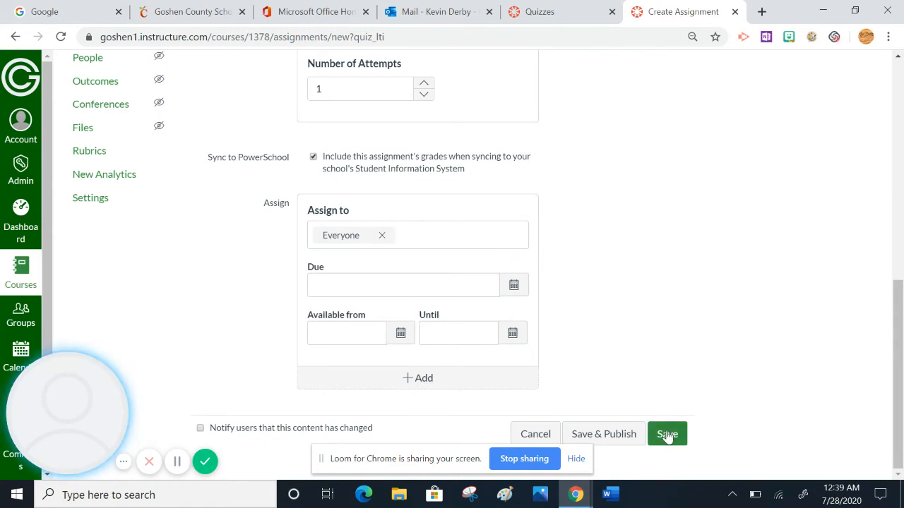
{"action": "mouse_move", "coordinate": [604, 433]}
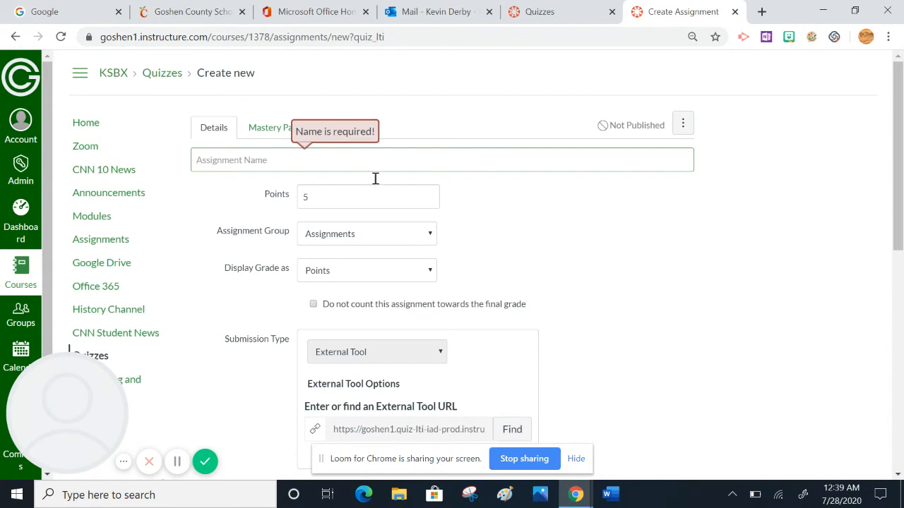
- Name the quiz 'TEST QUIZ', set it due Jul 29 11:59pm, and Save & Publish
{"action": "type", "text": "TEST QUIZ"}
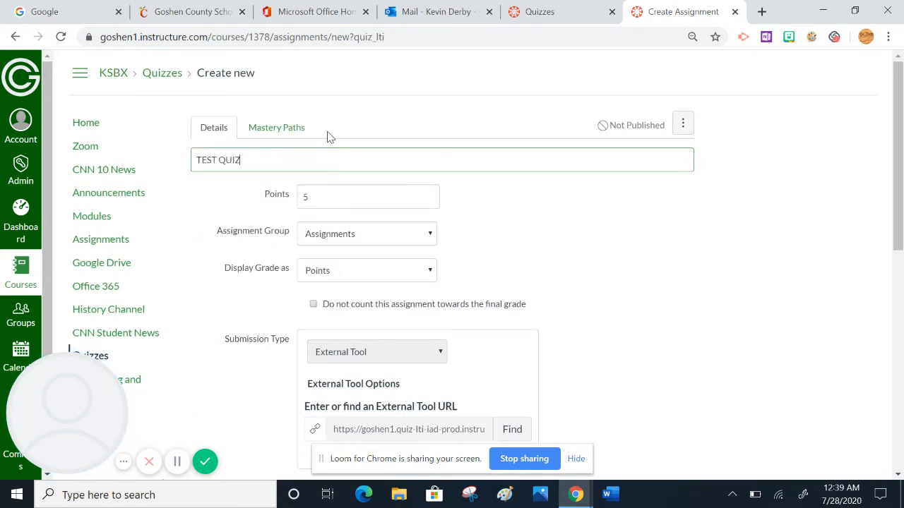
{"action": "scroll", "scroll_direction": "down", "scroll_amount": 3}
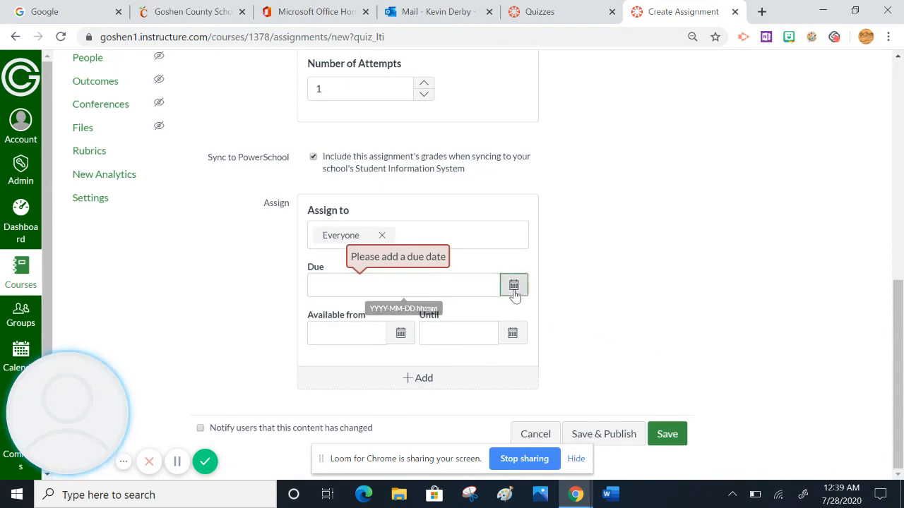
{"action": "left_click", "coordinate": [513, 285]}
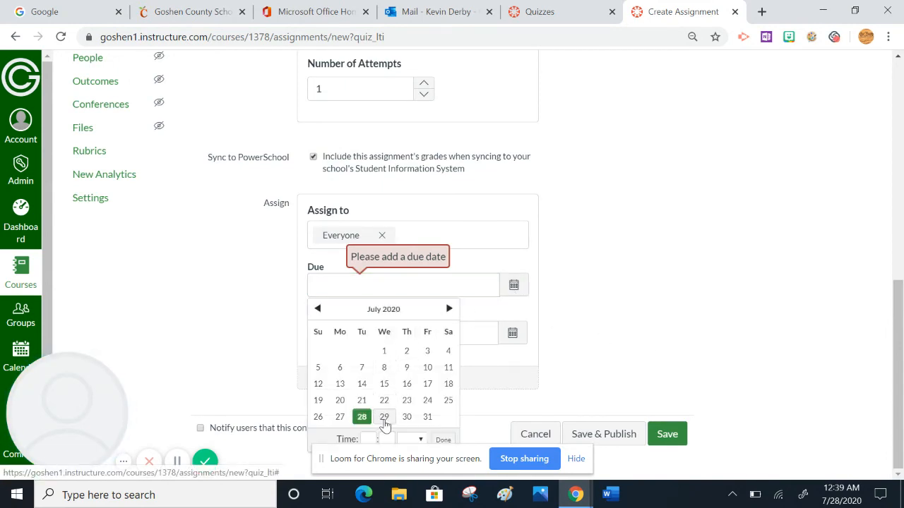
{"action": "left_click", "coordinate": [384, 417]}
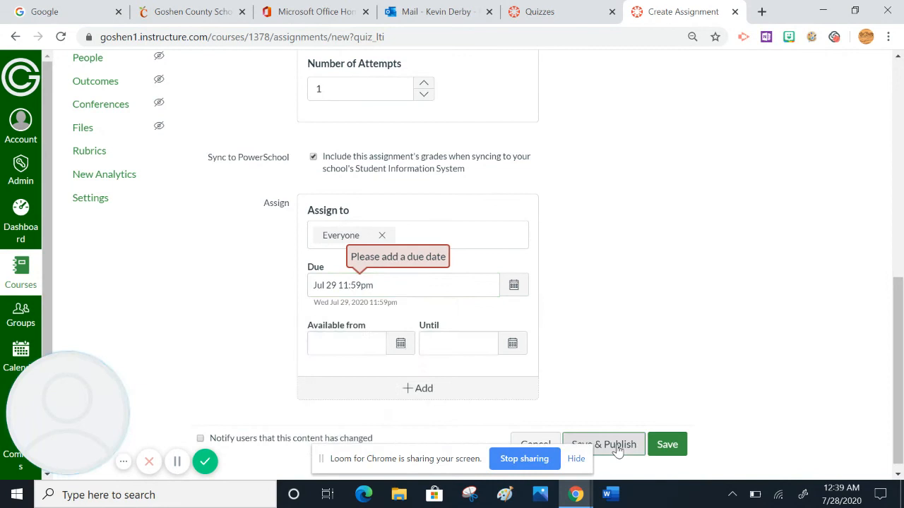
{"action": "left_click", "coordinate": [604, 444]}
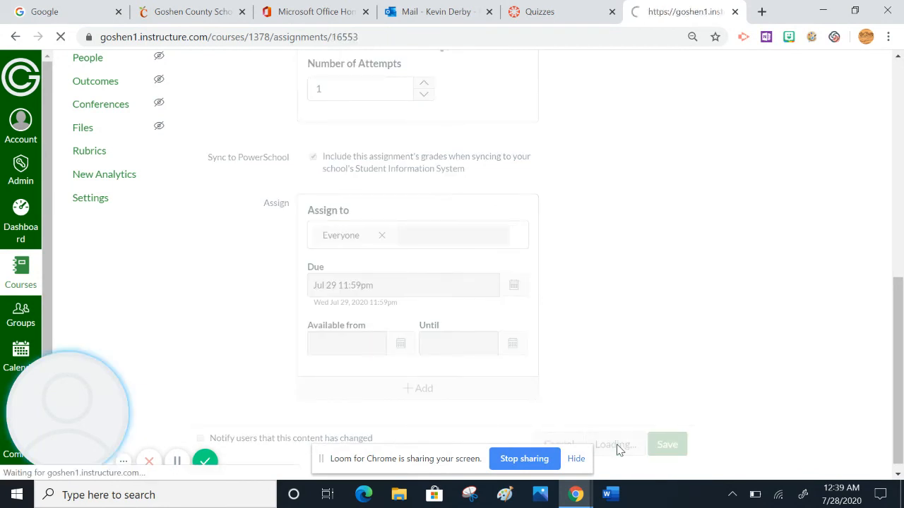
- On the TEST QUIZ Build page, view the Insert Content options, then close them
{"action": "left_click", "coordinate": [666, 444]}
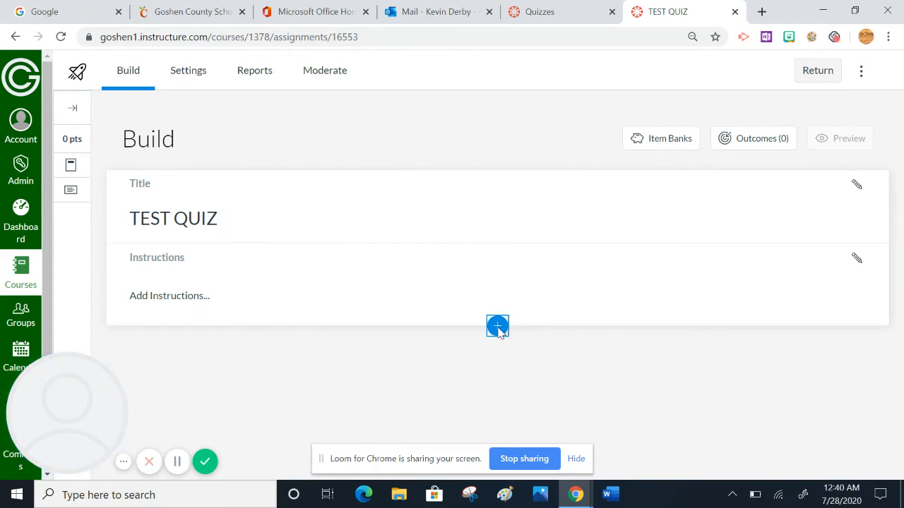
{"action": "left_click", "coordinate": [497, 326]}
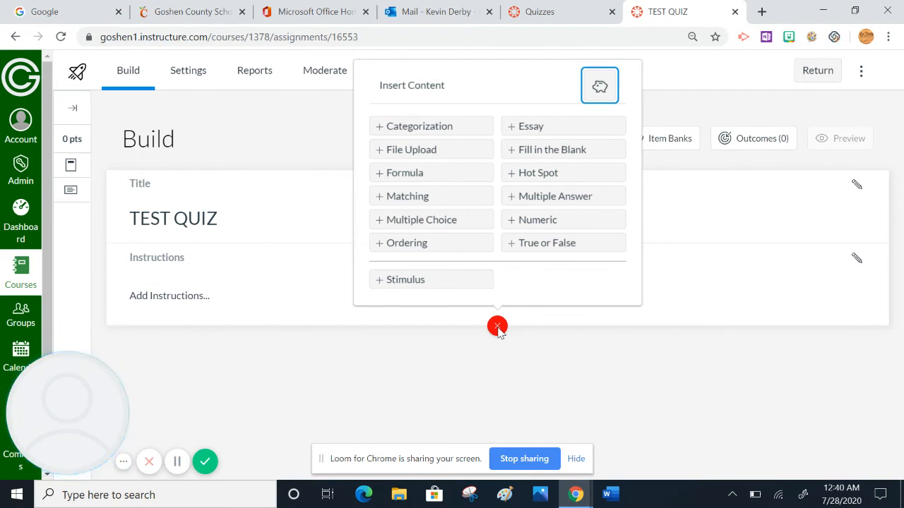
{"action": "left_click", "coordinate": [497, 326]}
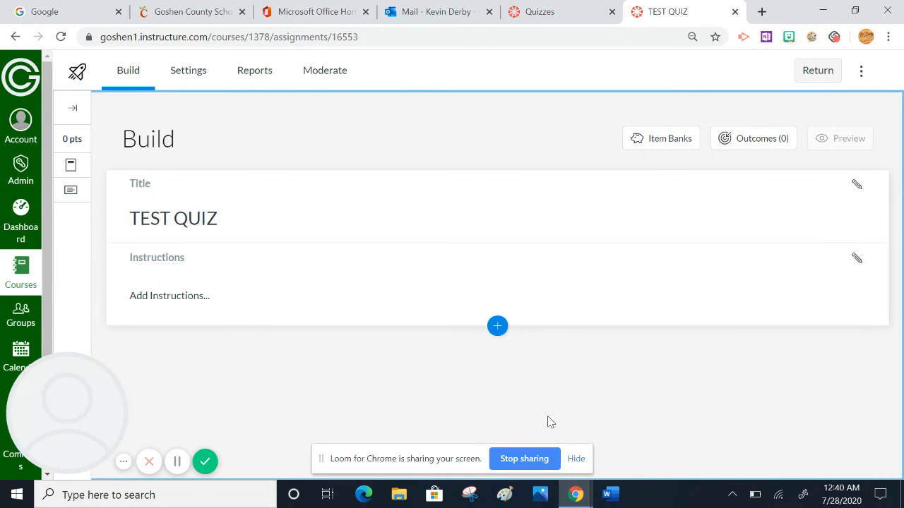
{"action": "mouse_move", "coordinate": [600, 417]}
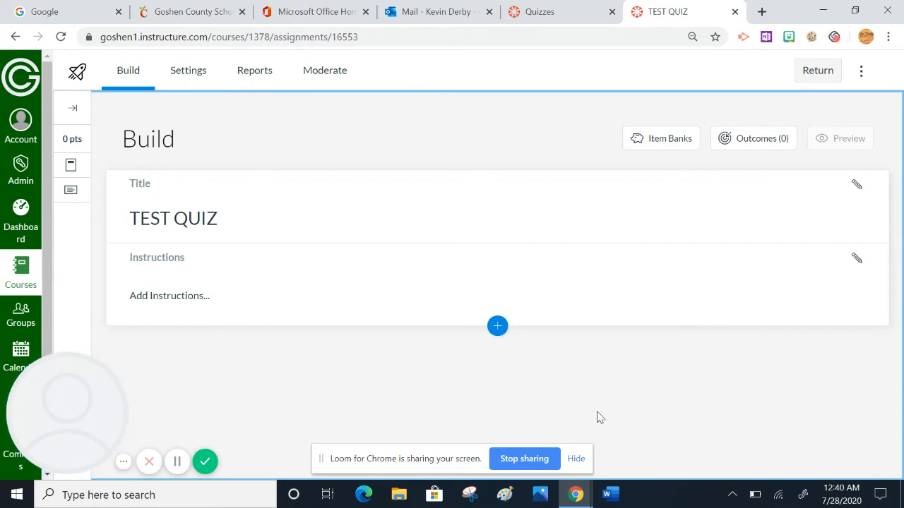